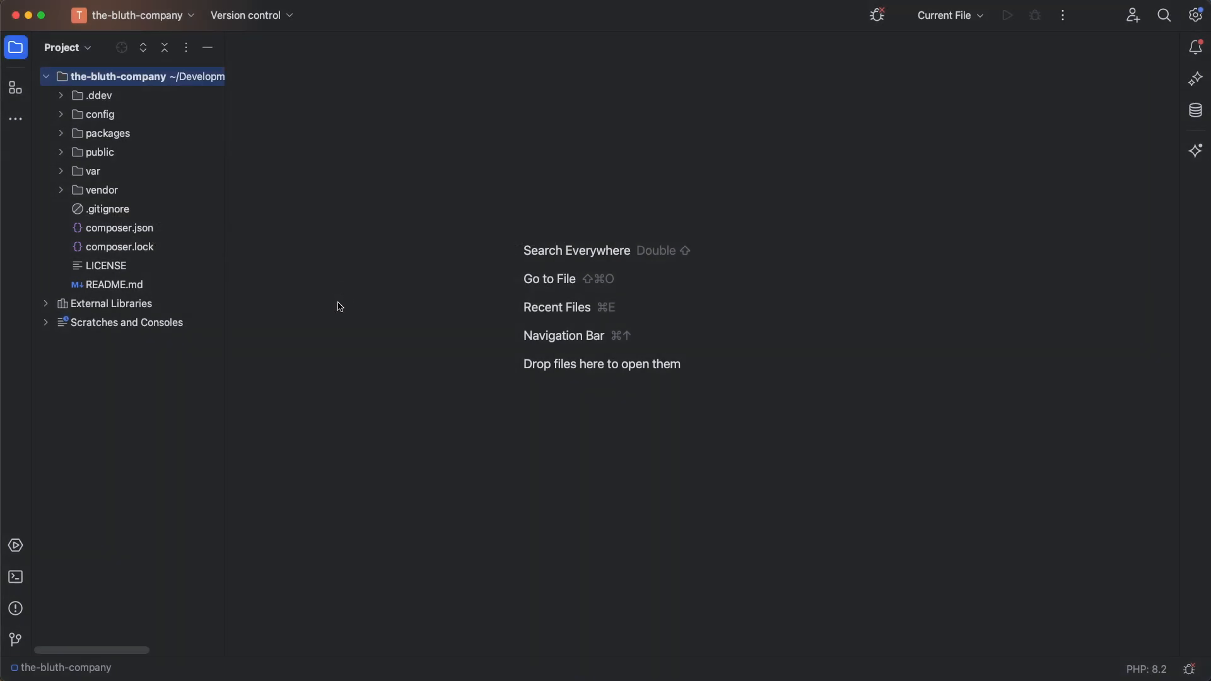
mouse_move(40, 123)
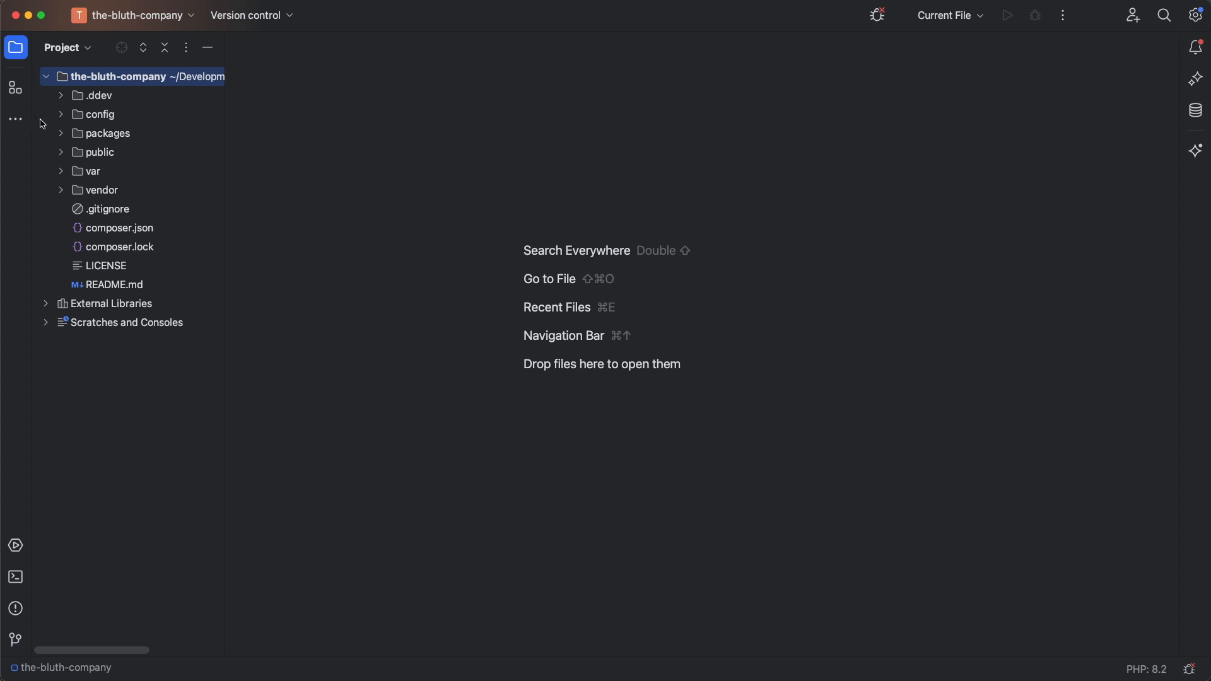
Locate config/system/settings.php in the Project panel and bring it up for editing.
left_click(60, 115)
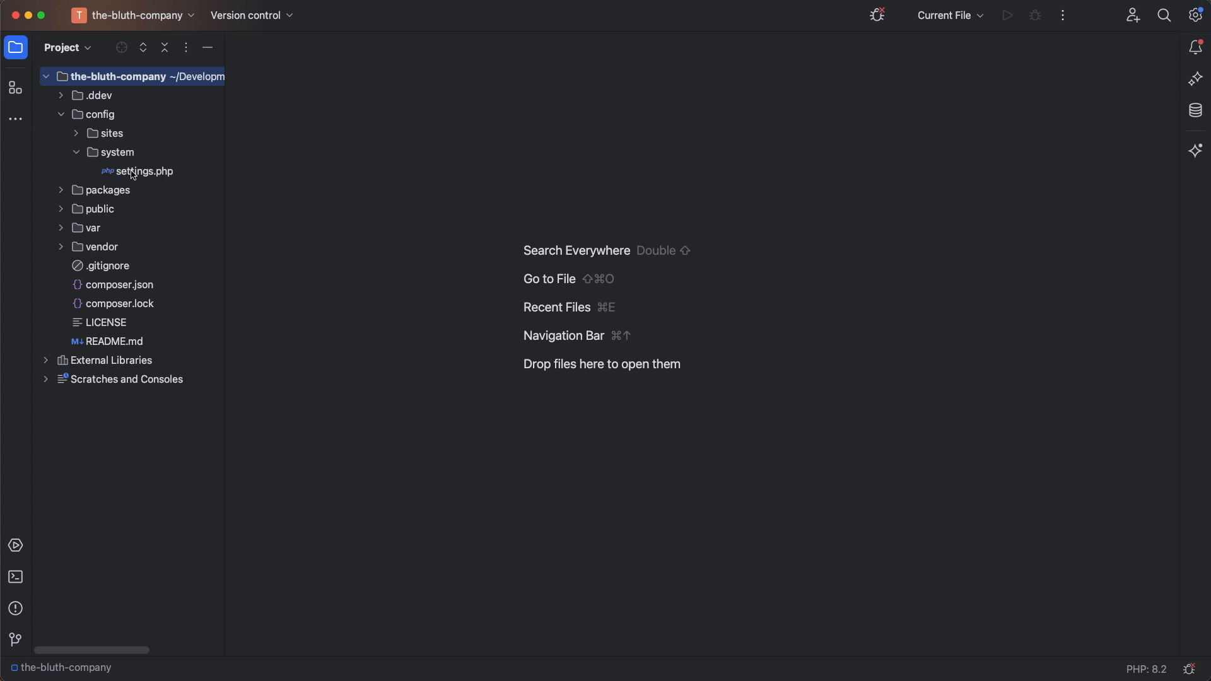
double_click(141, 170)
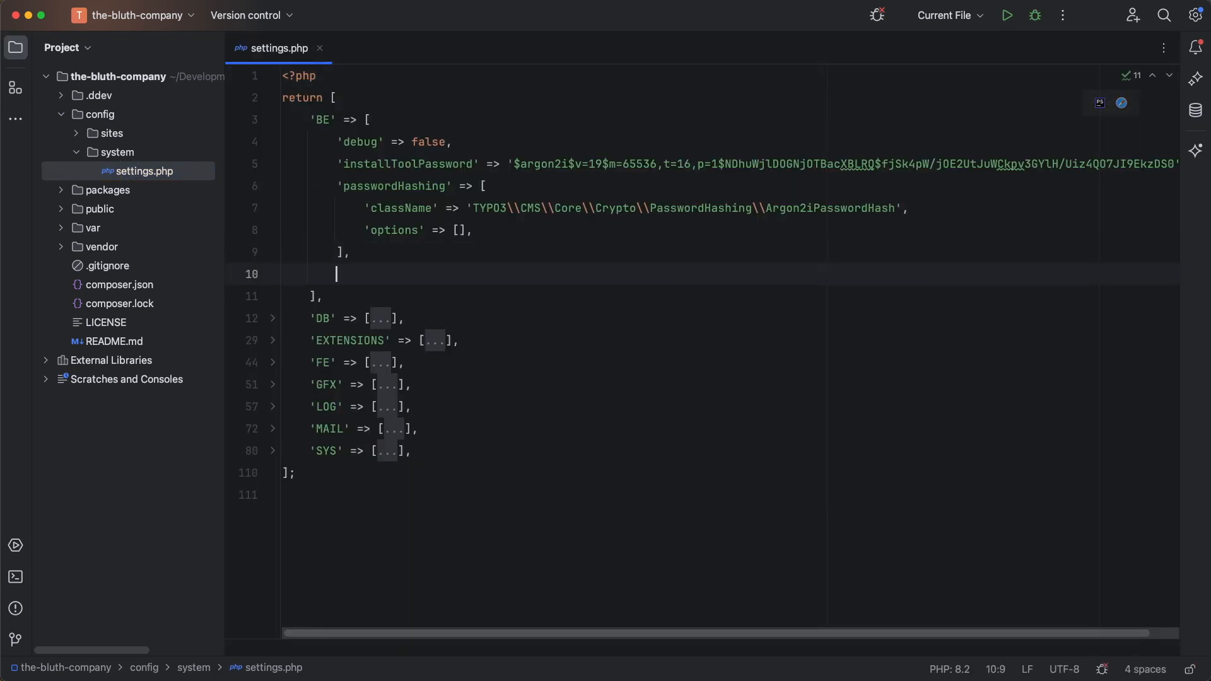
Add 'entryPoint' => '/super-secret-login' to the BE section, correcting an initial 'admi' path.
type("'entry'")
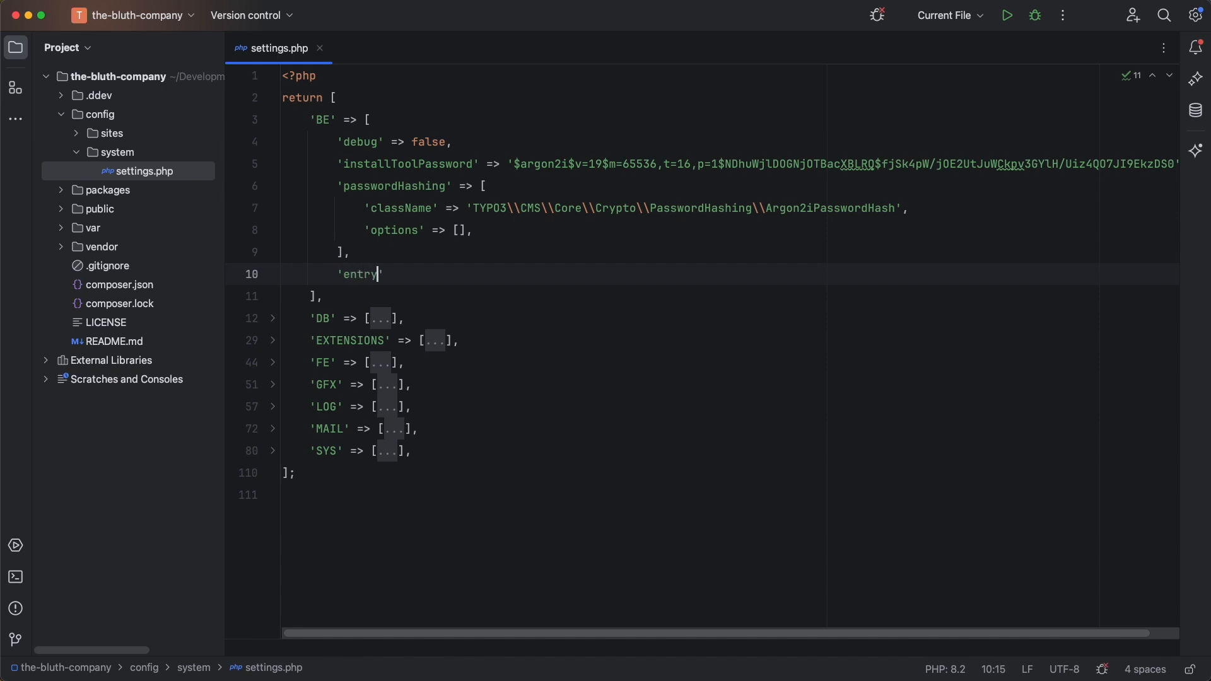
type("Point")
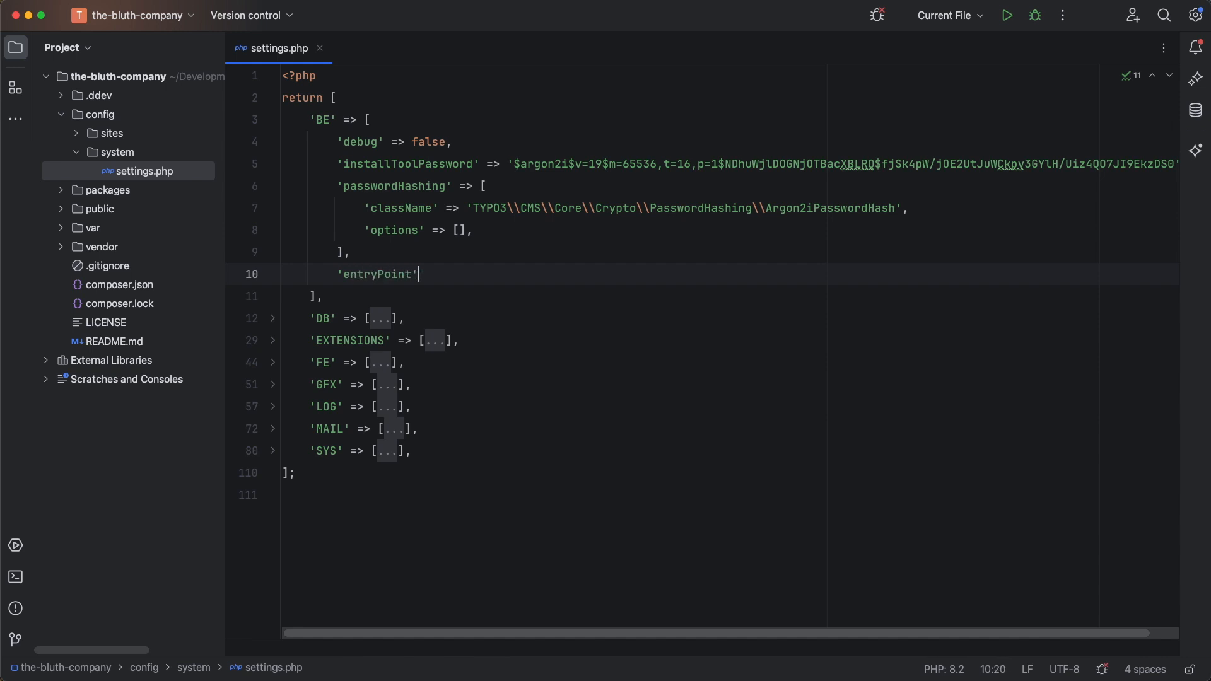
type("=>")
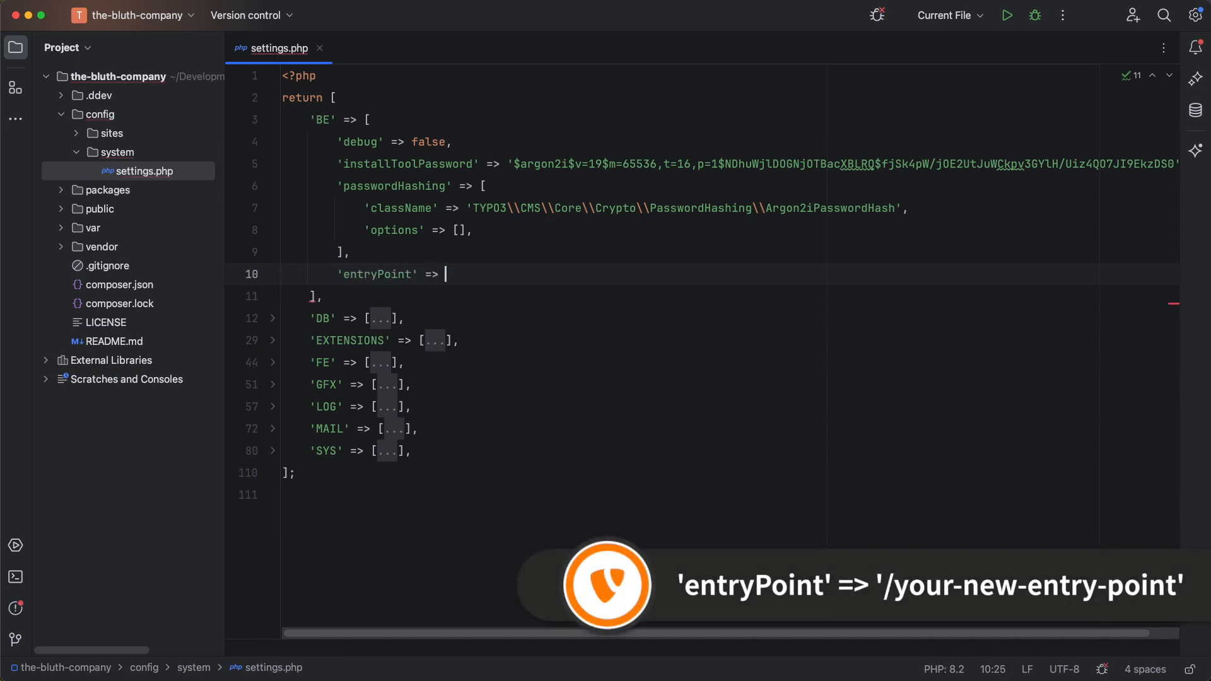
type("'/")
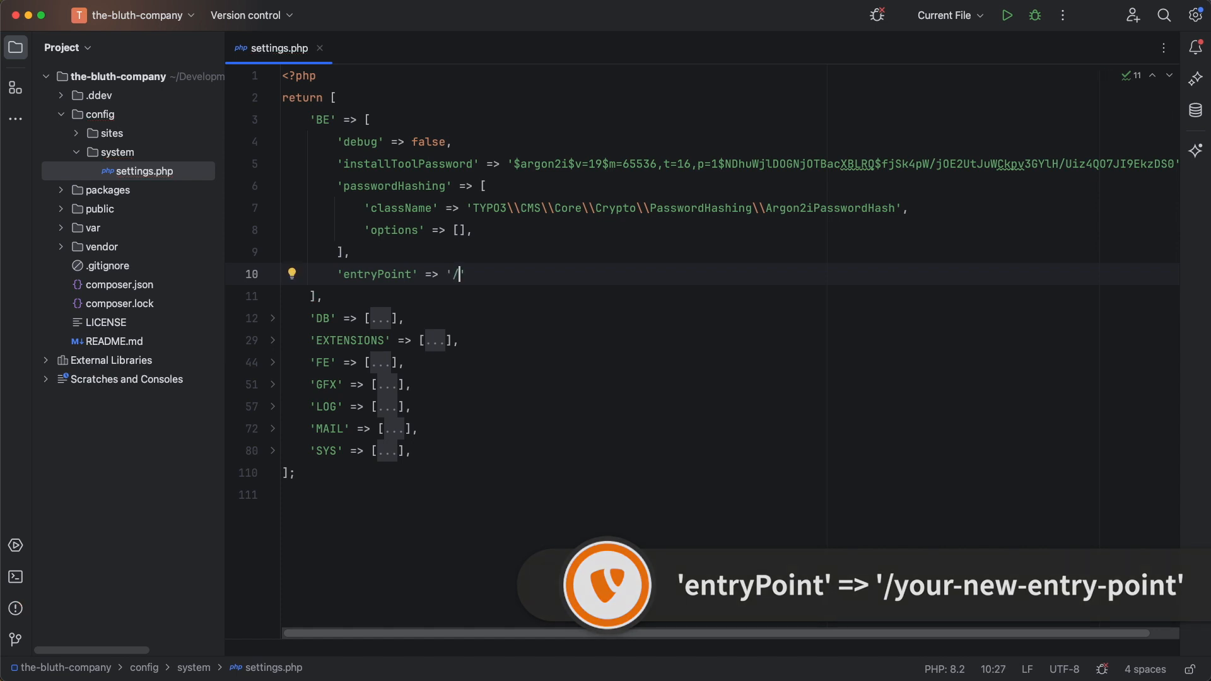
type("admi")
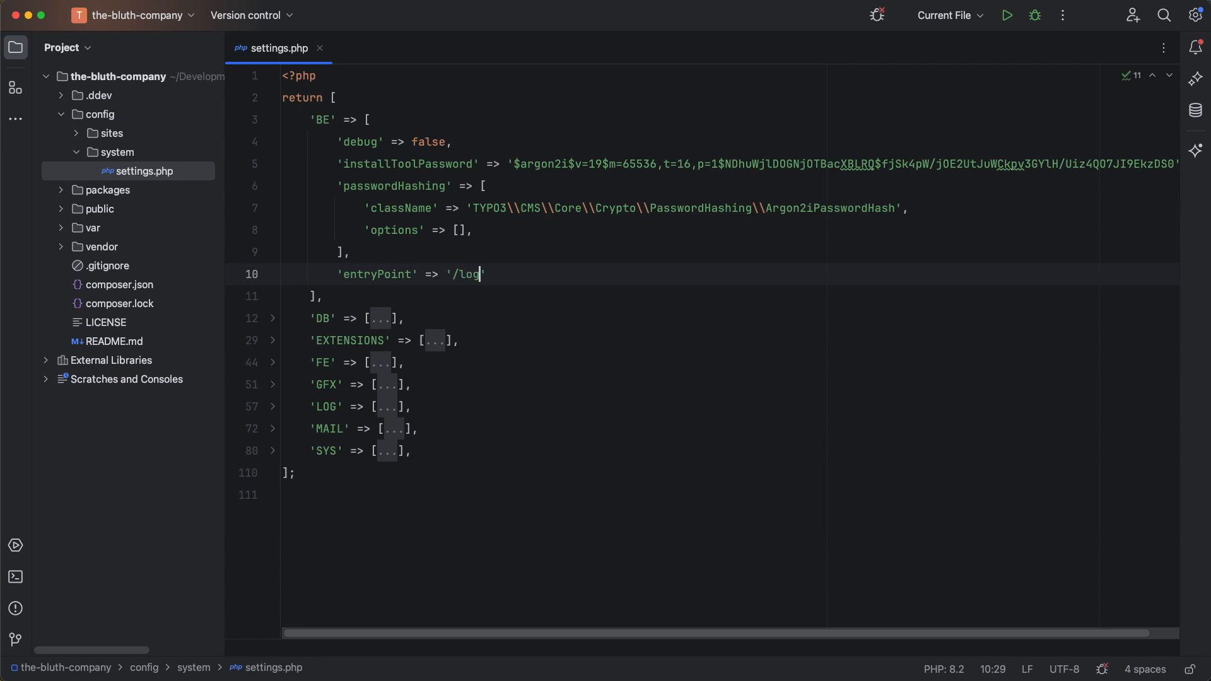
key("Backspace")
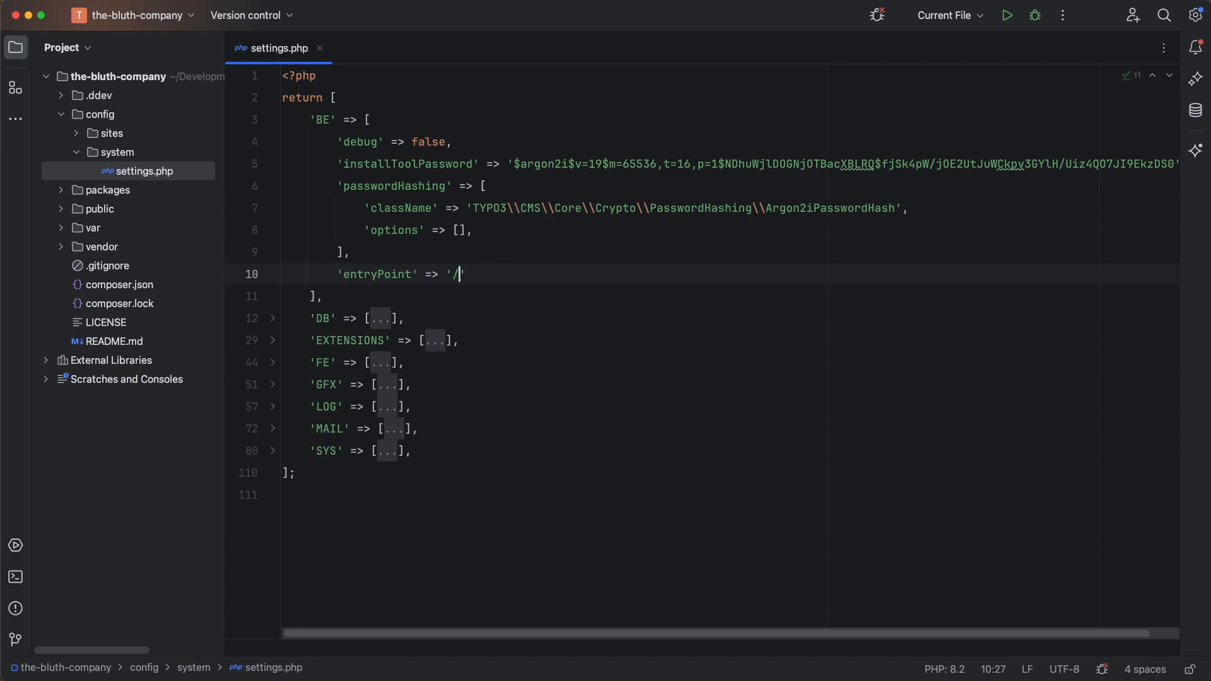
type("super-se")
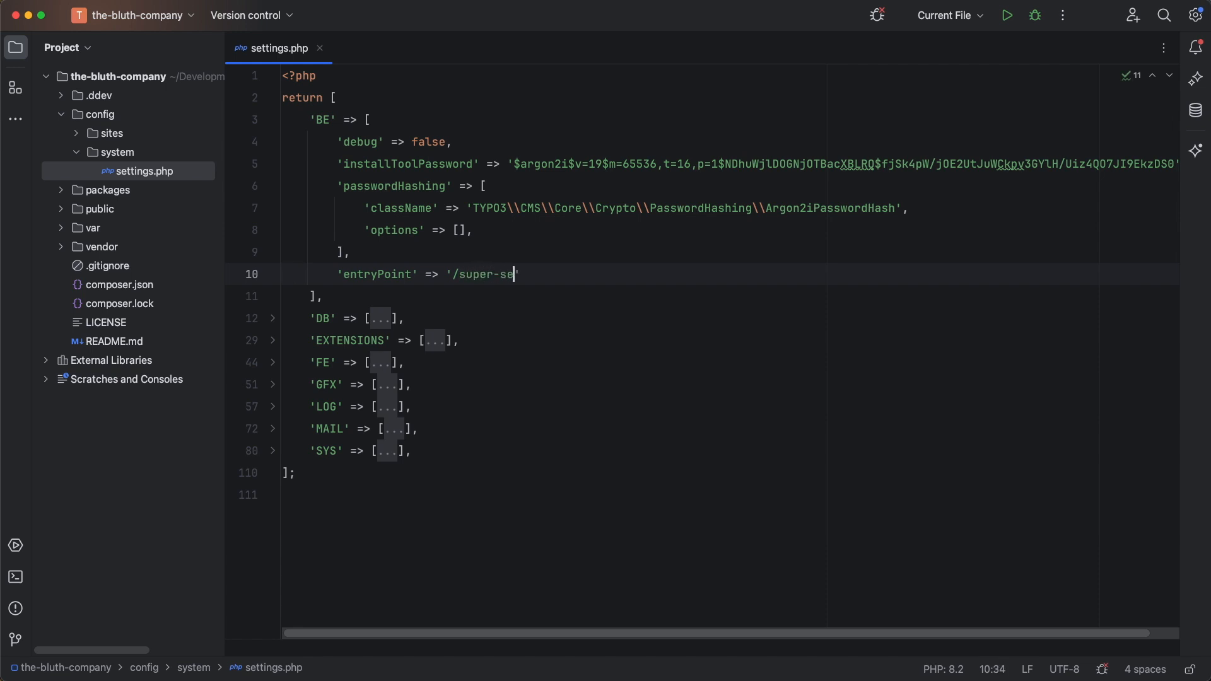
type("cret-login'")
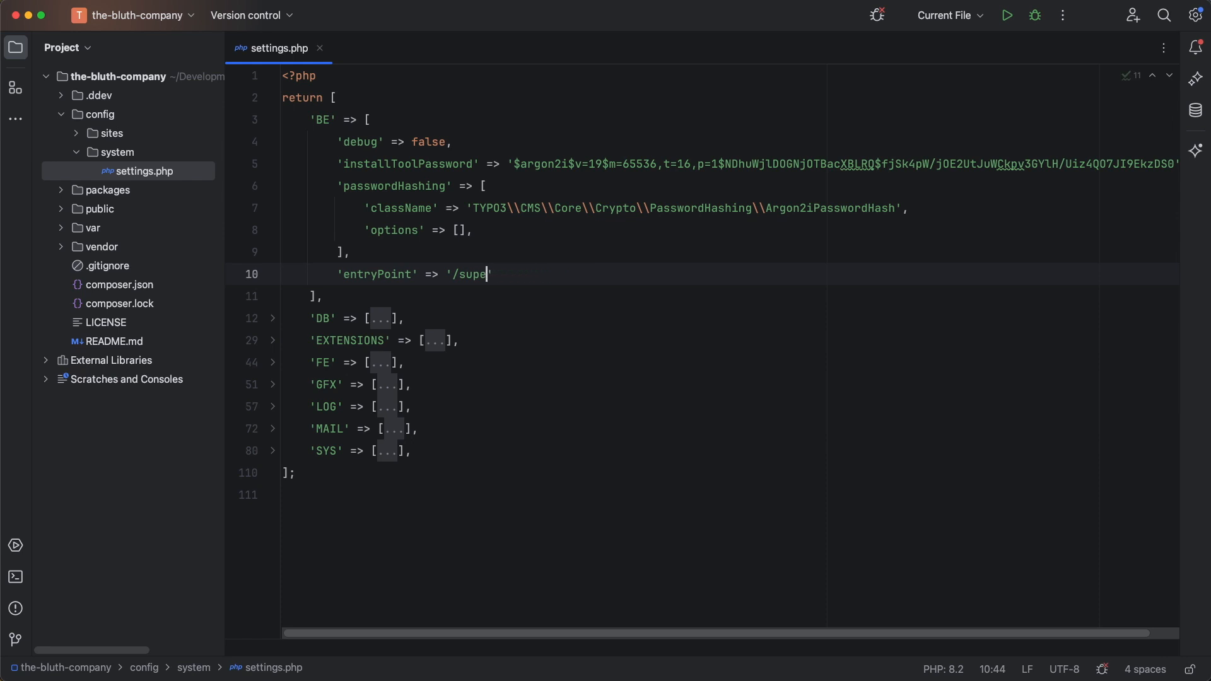
type("http")
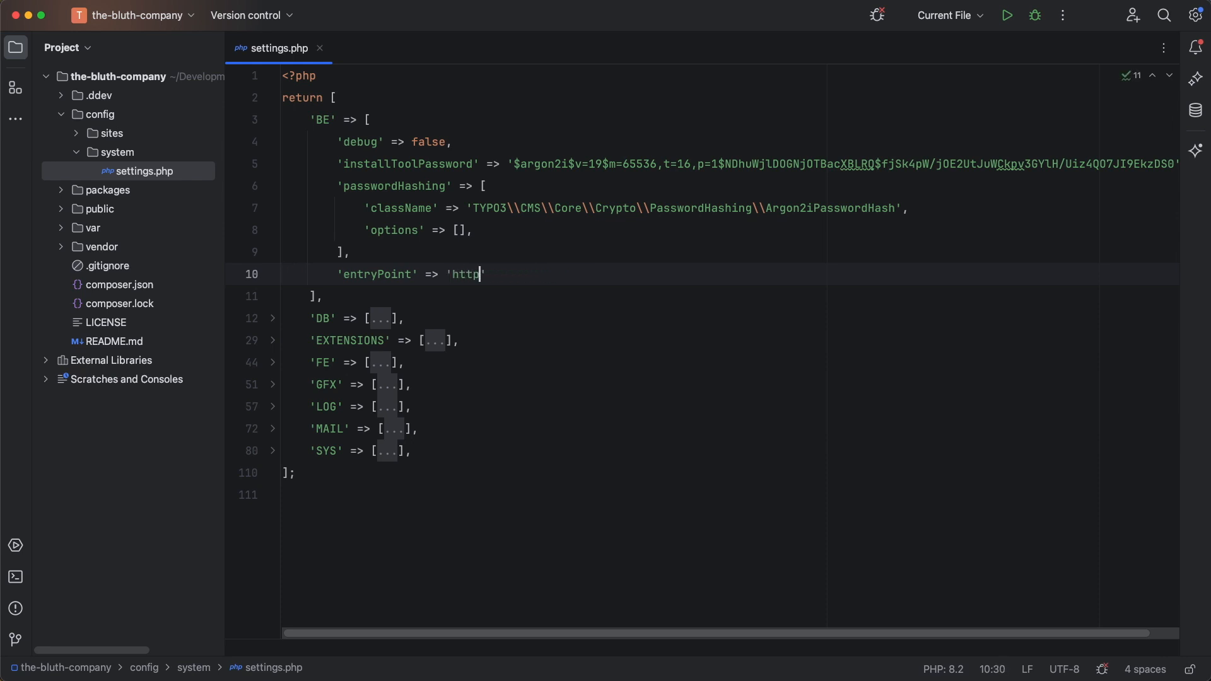
type("s://my")
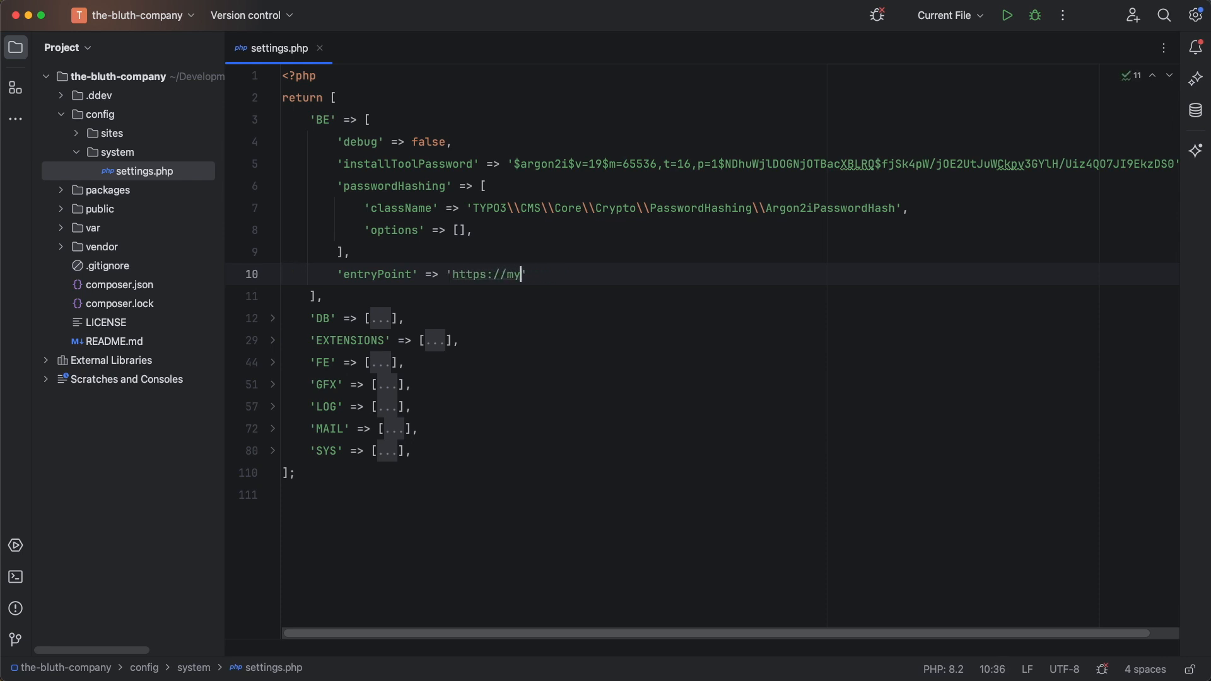
type("-be-subdomain.example")
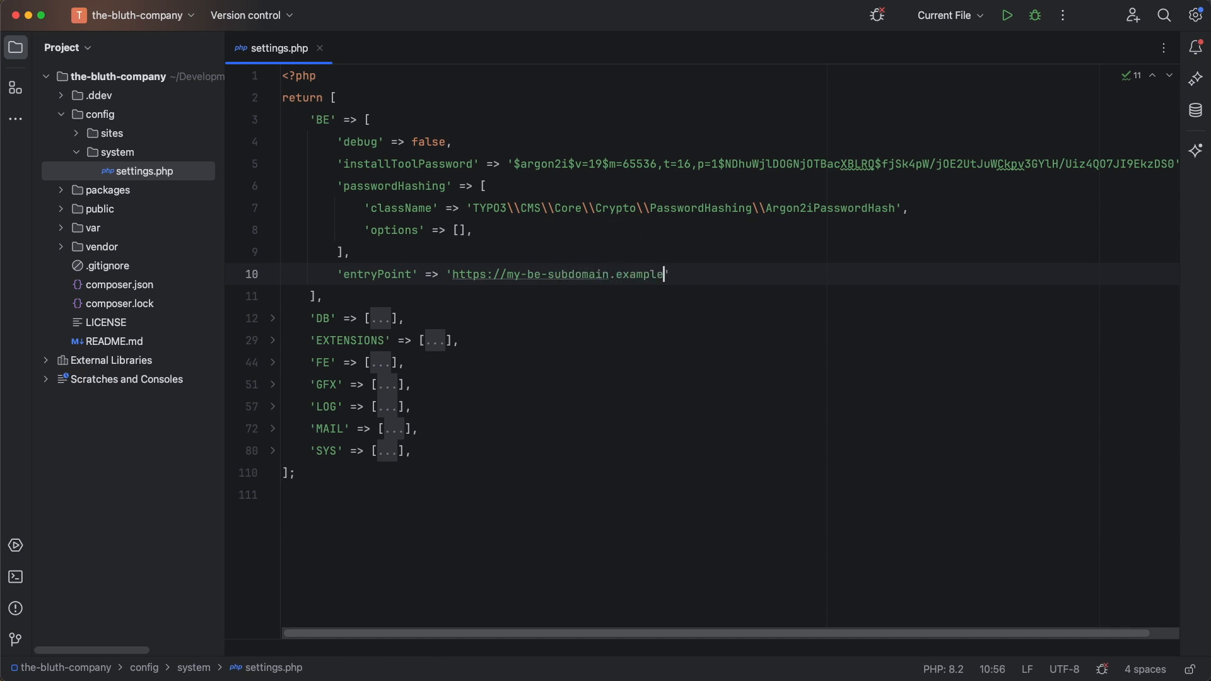
type(".org'")
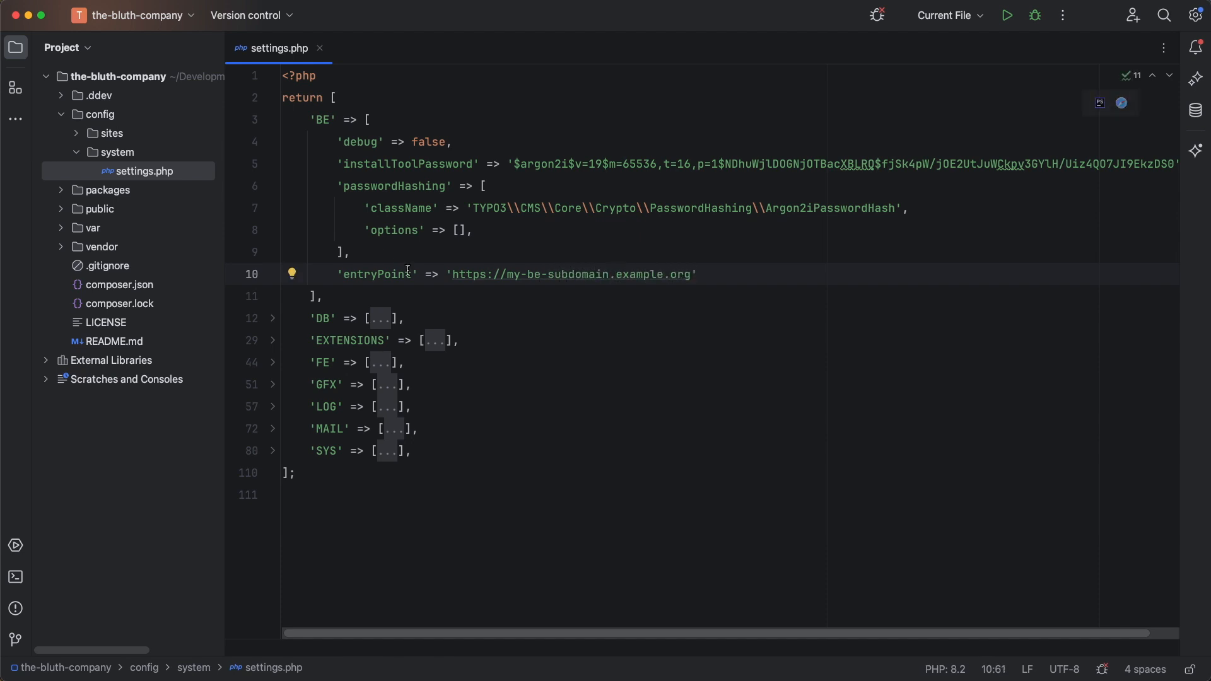
Add 'cookieDomain' => '.example.org', finalise entryPoint as '/super-secret-login', and close settings.php.
left_click(272, 450)
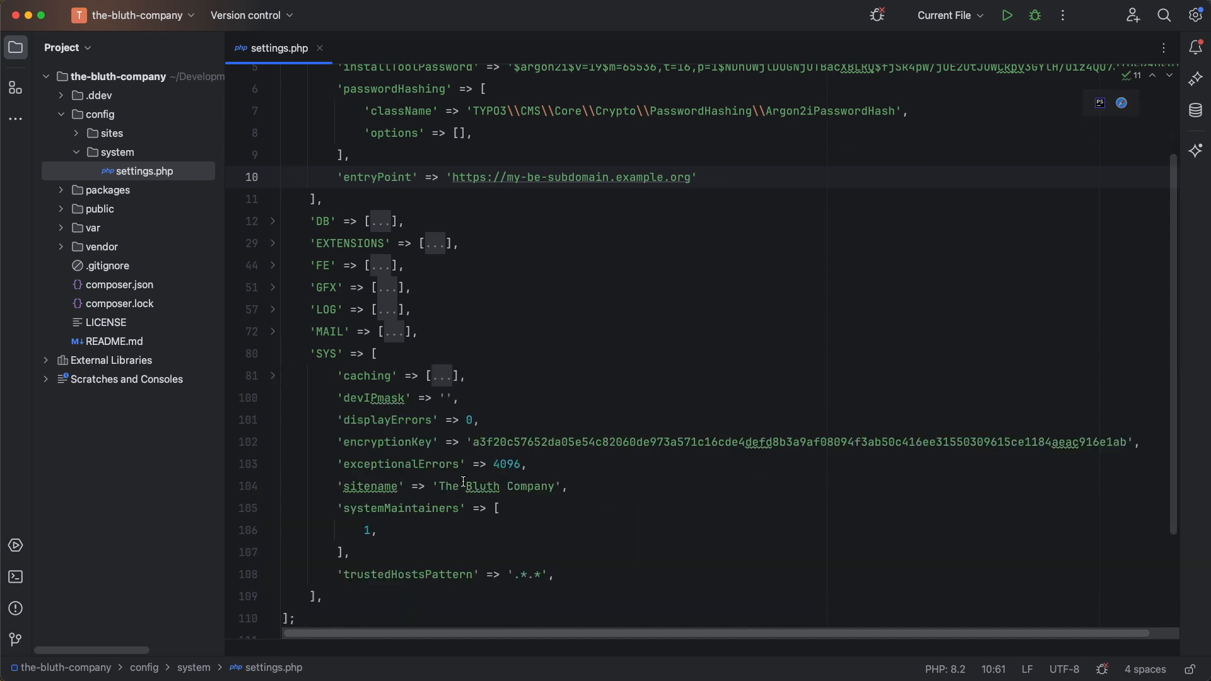
type("'cookieDomain' =>")
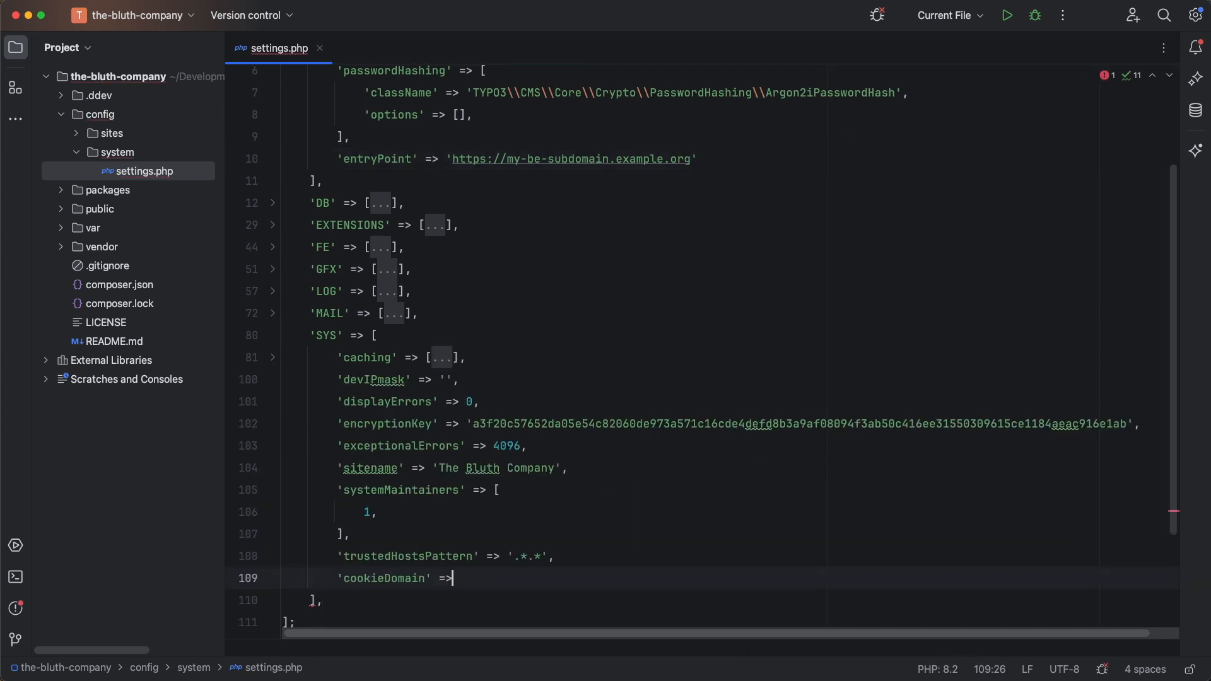
type("'.example.org'")
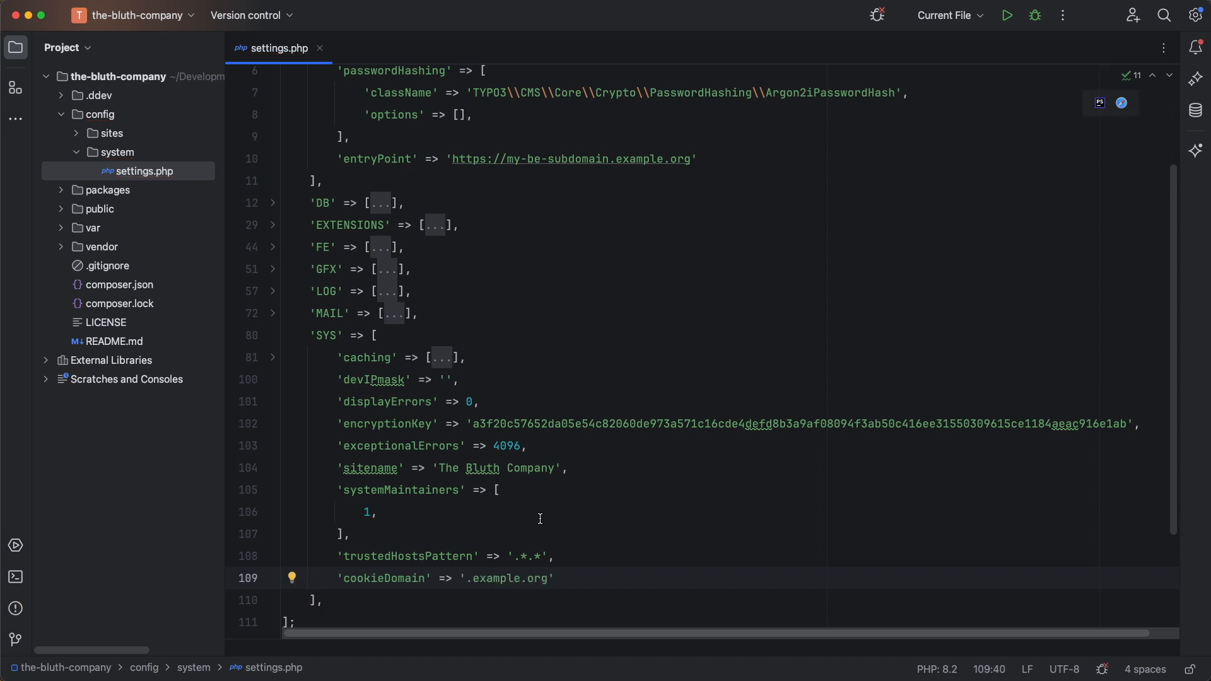
scroll("up", 3)
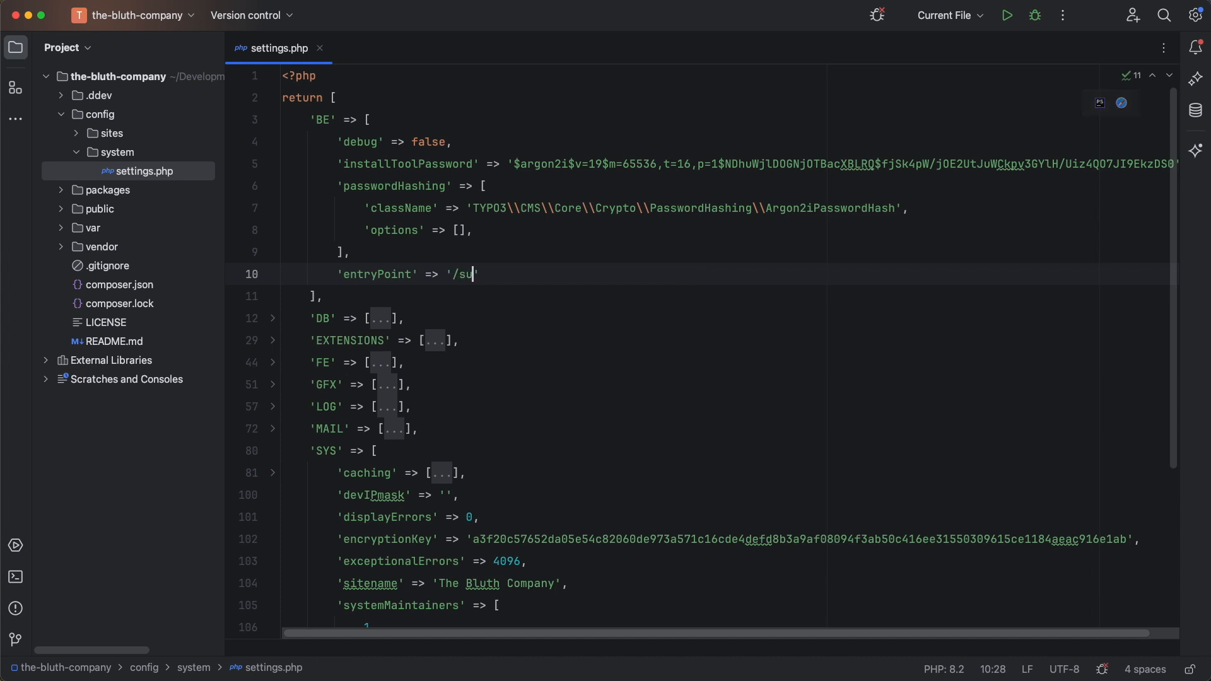
type("per-secret-login")
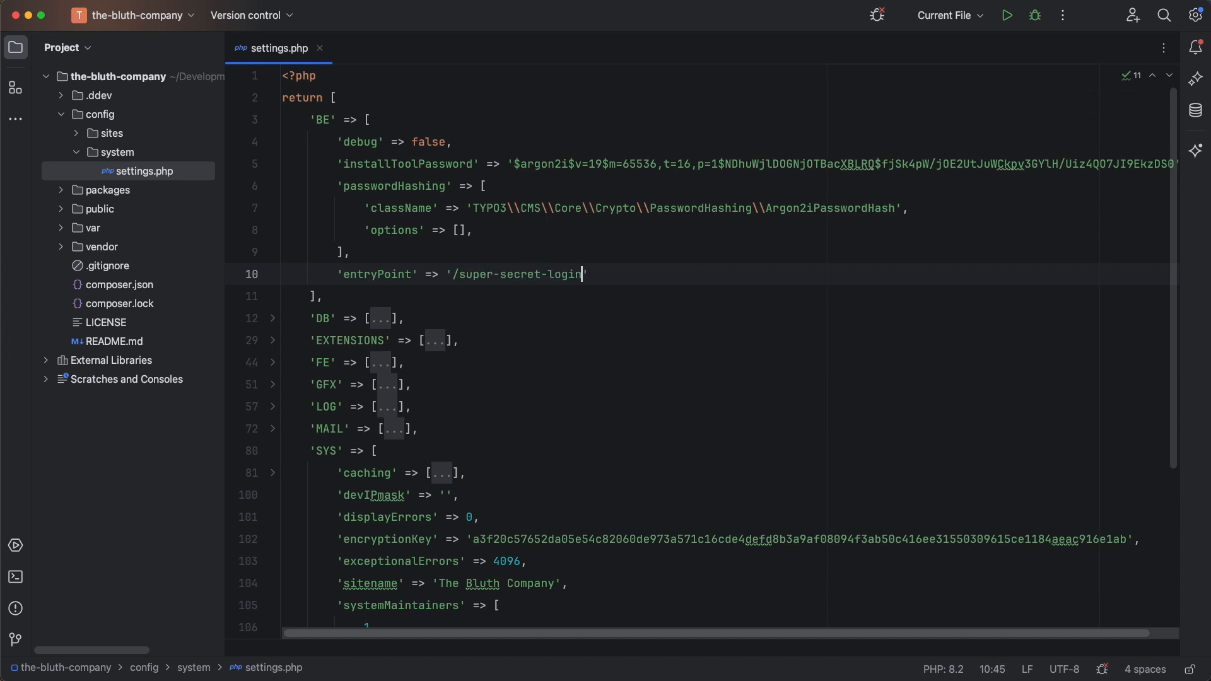
left_click(319, 48)
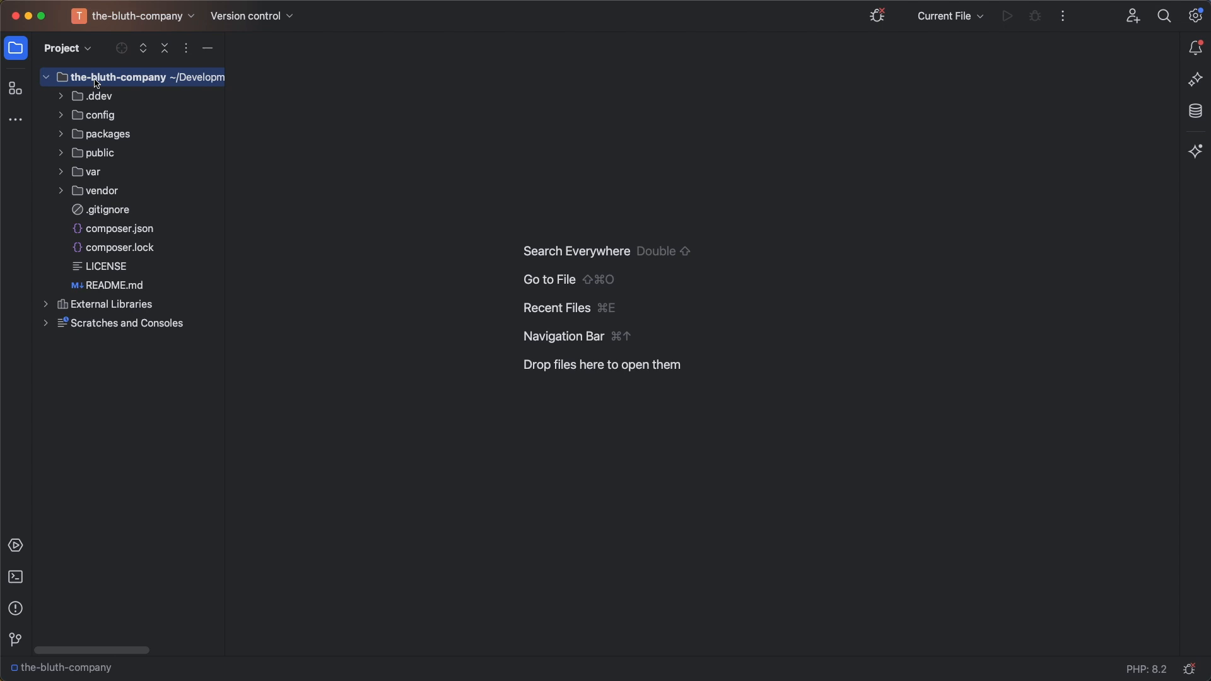
mouse_move(96, 83)
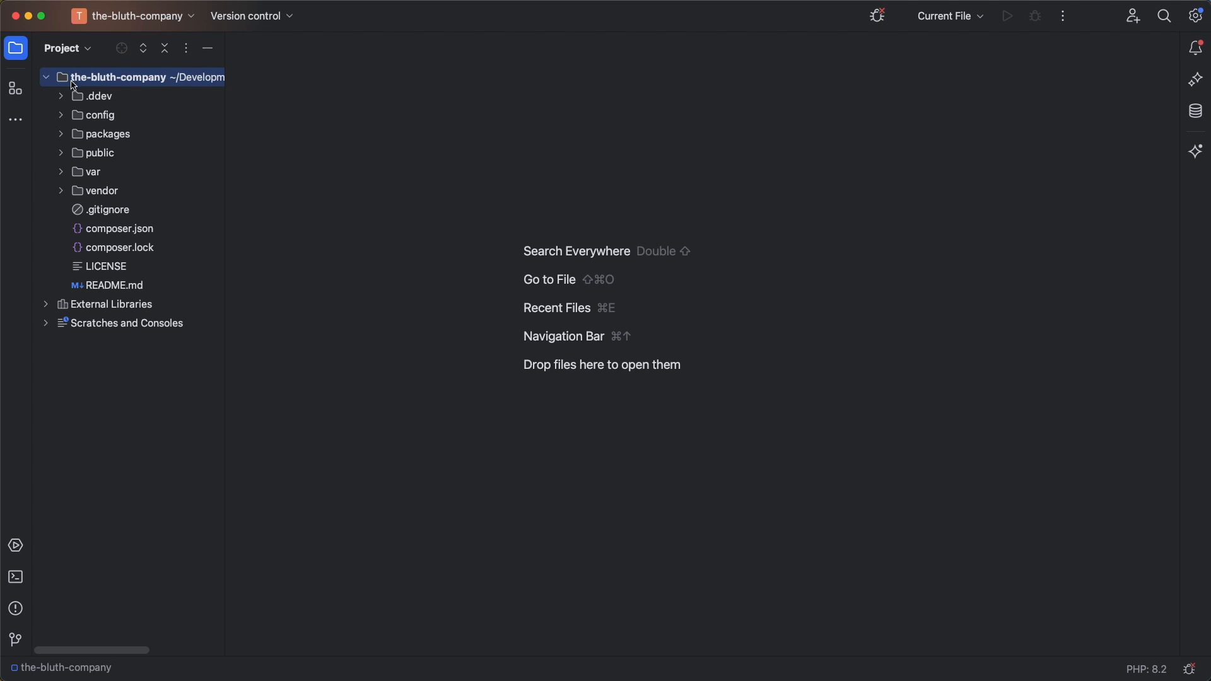
In .ddev/nginx_full/nginx-site.conf, change the /typo3/ location's try_files fallback to /index.php and close the file.
left_click(61, 96)
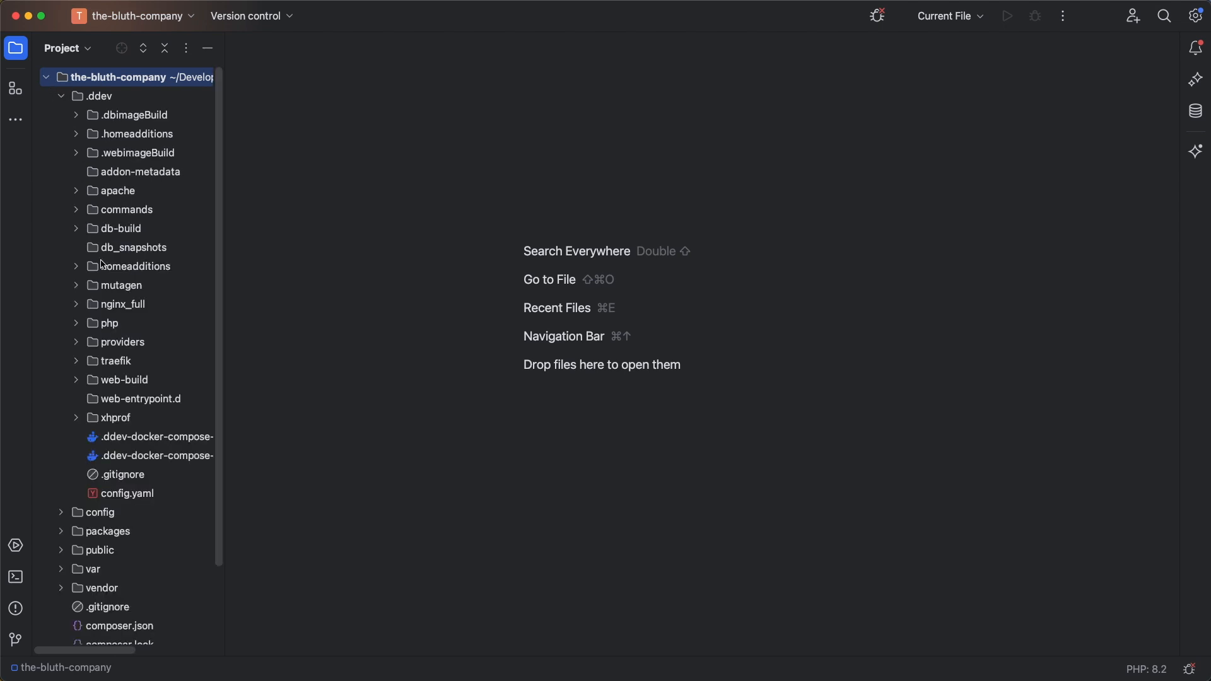
left_click(76, 303)
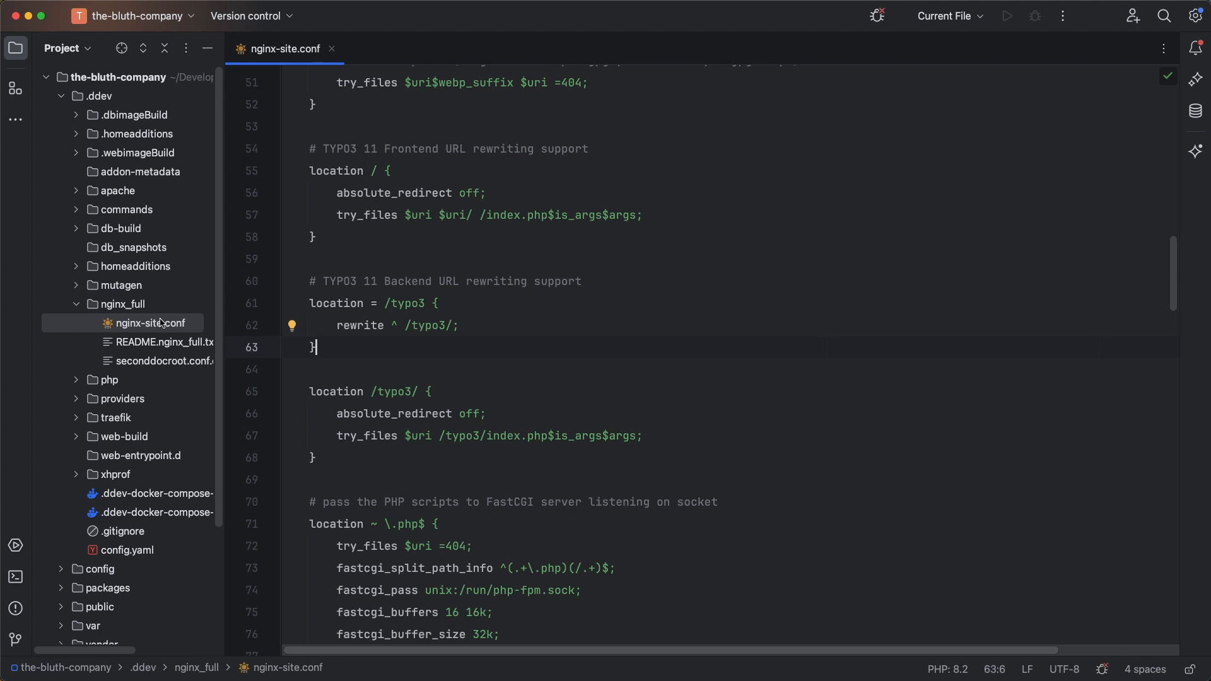
mouse_move(385, 368)
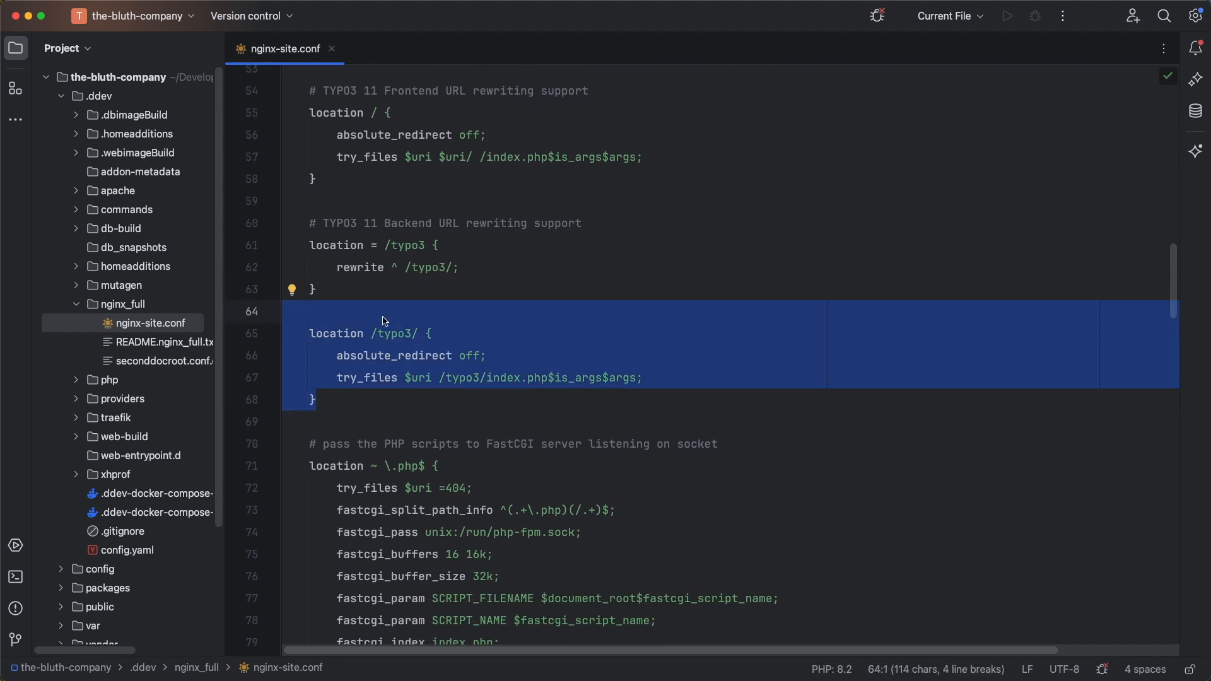
left_click(378, 400)
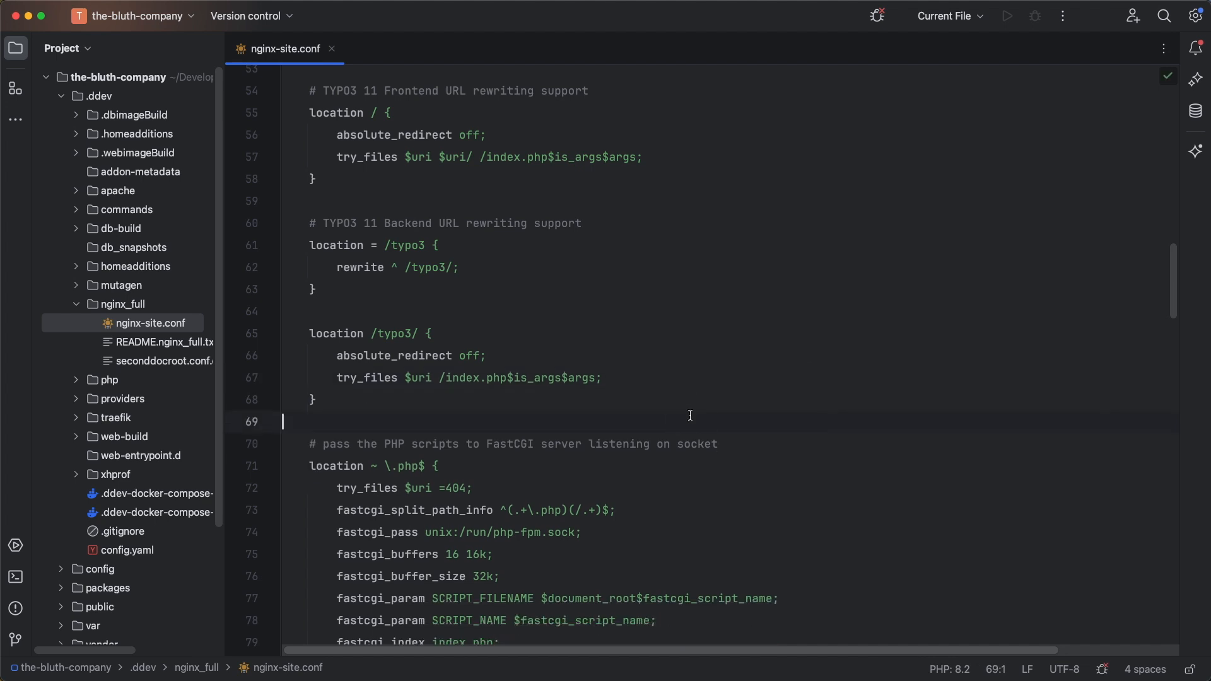
left_click(332, 49)
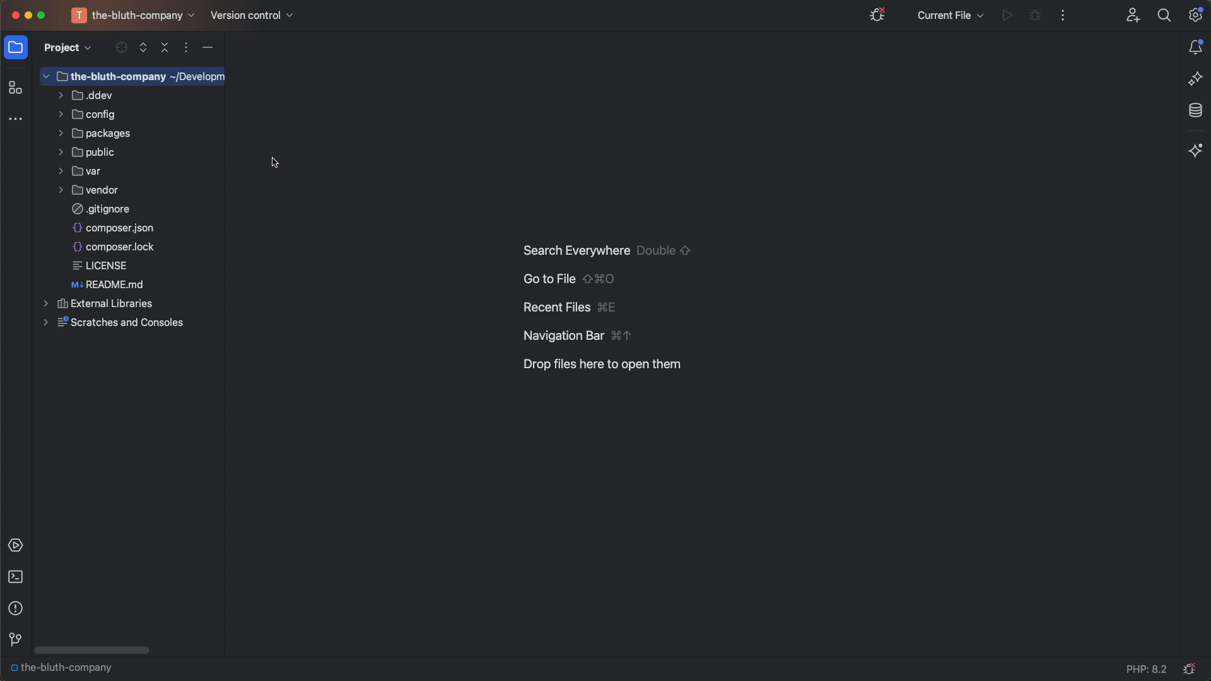
Open public/.htaccess at the RewriteCond rules redirecting missing /typo3/ paths to the backend entry point.
left_click(98, 152)
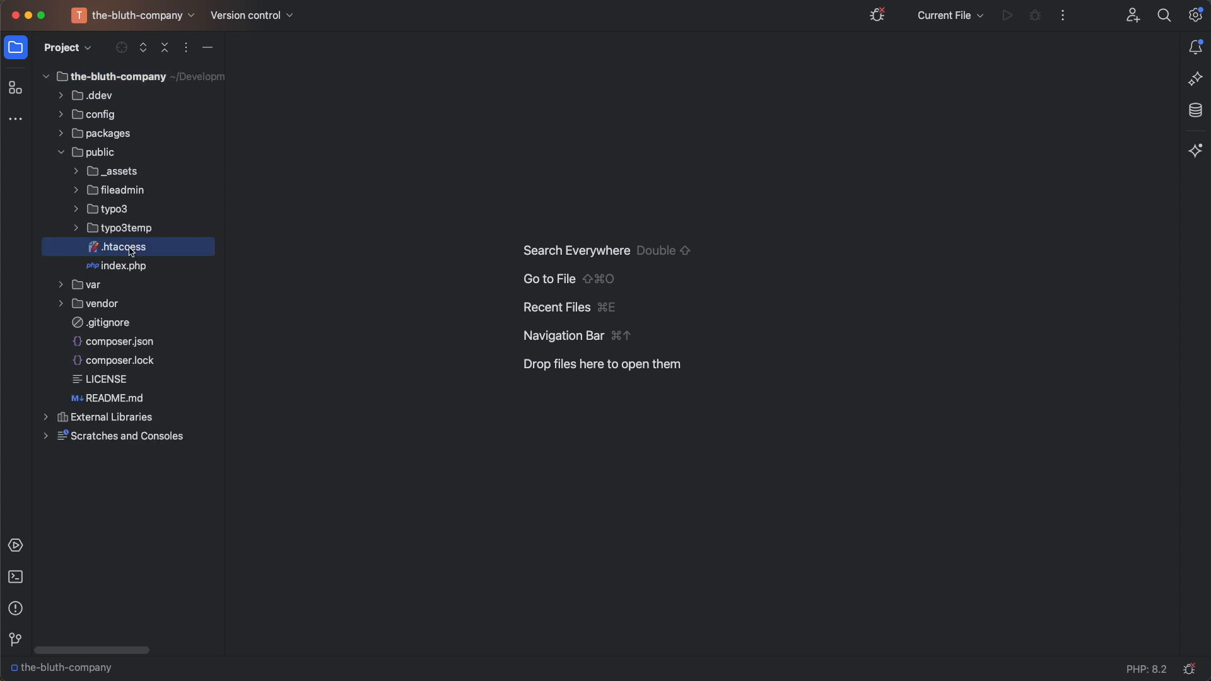
double_click(122, 245)
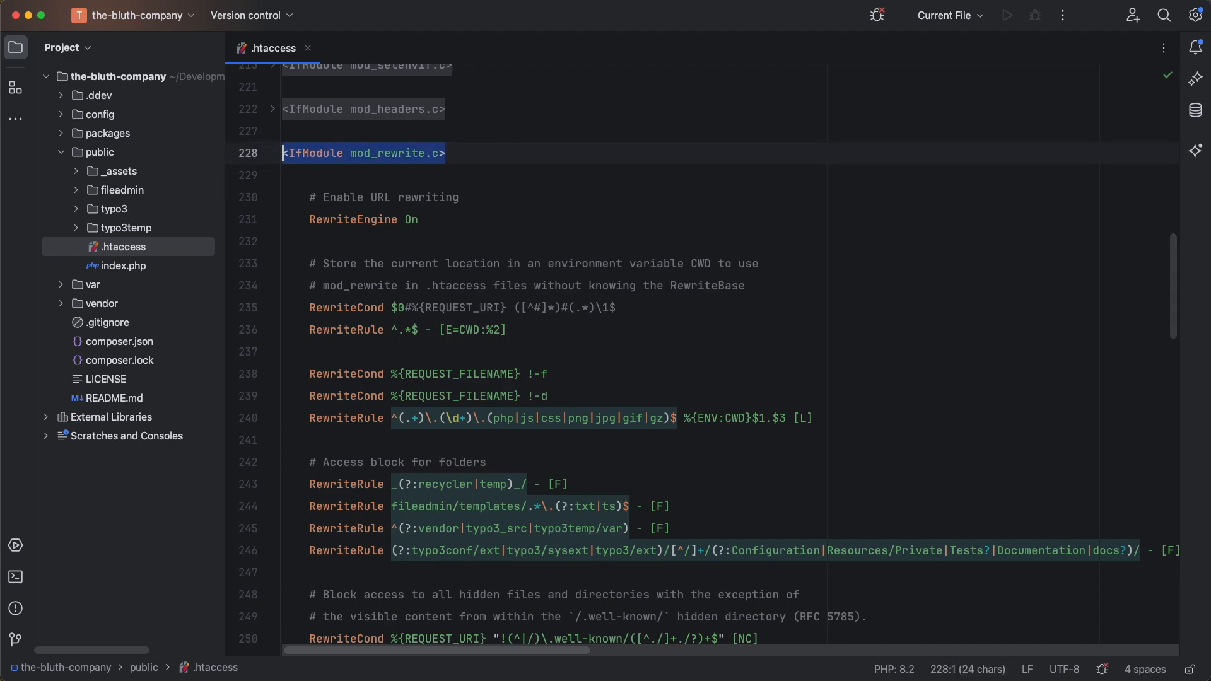
scroll("down", 3)
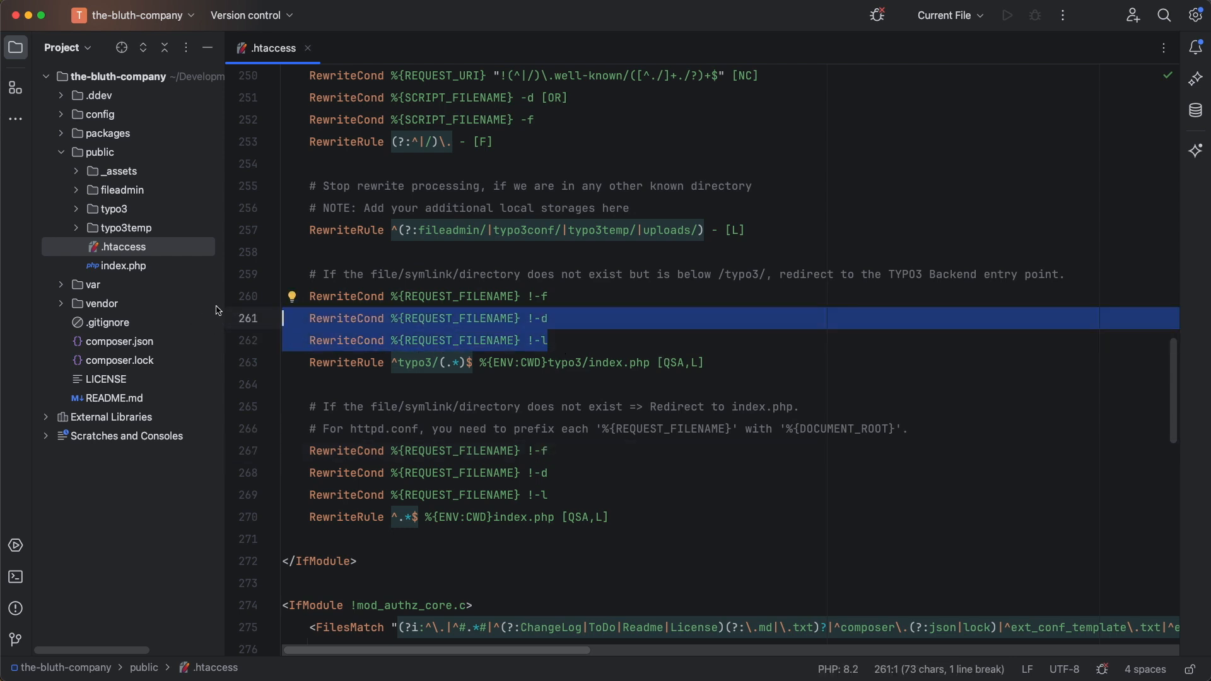
key("Delete")
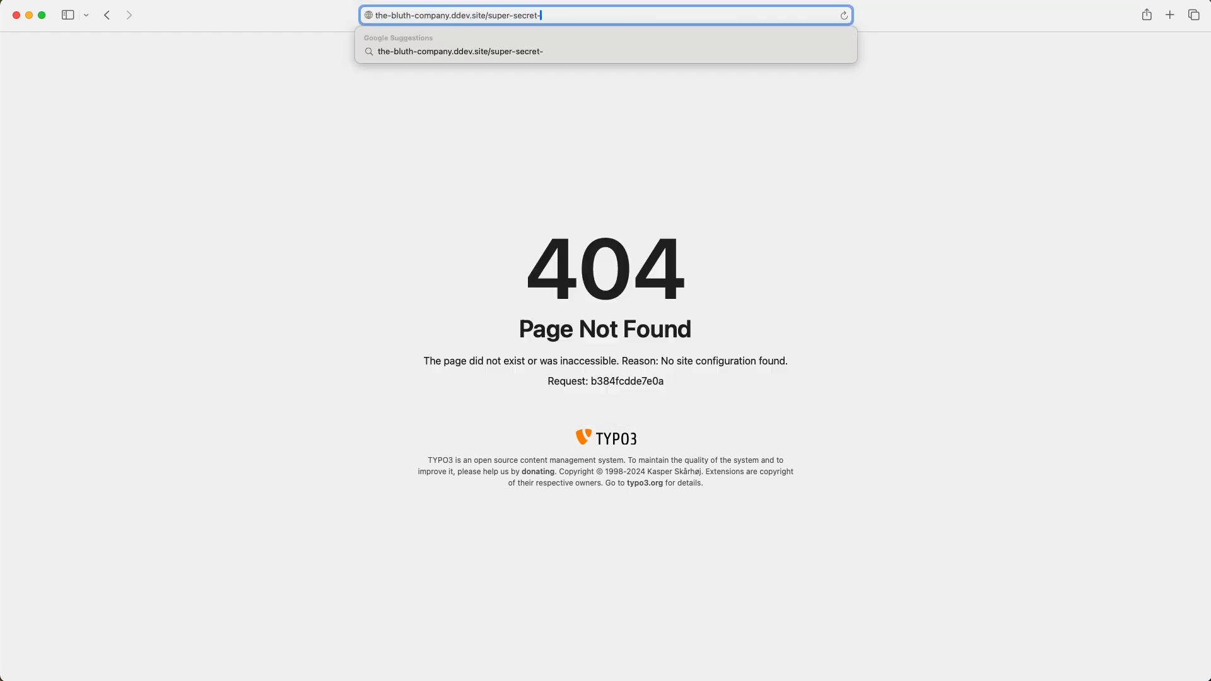
Load the /super-secret-login backend URL, then the-bluth-company.ddev.site, reaching the 'Install Tool is locked' page.
key("Return")
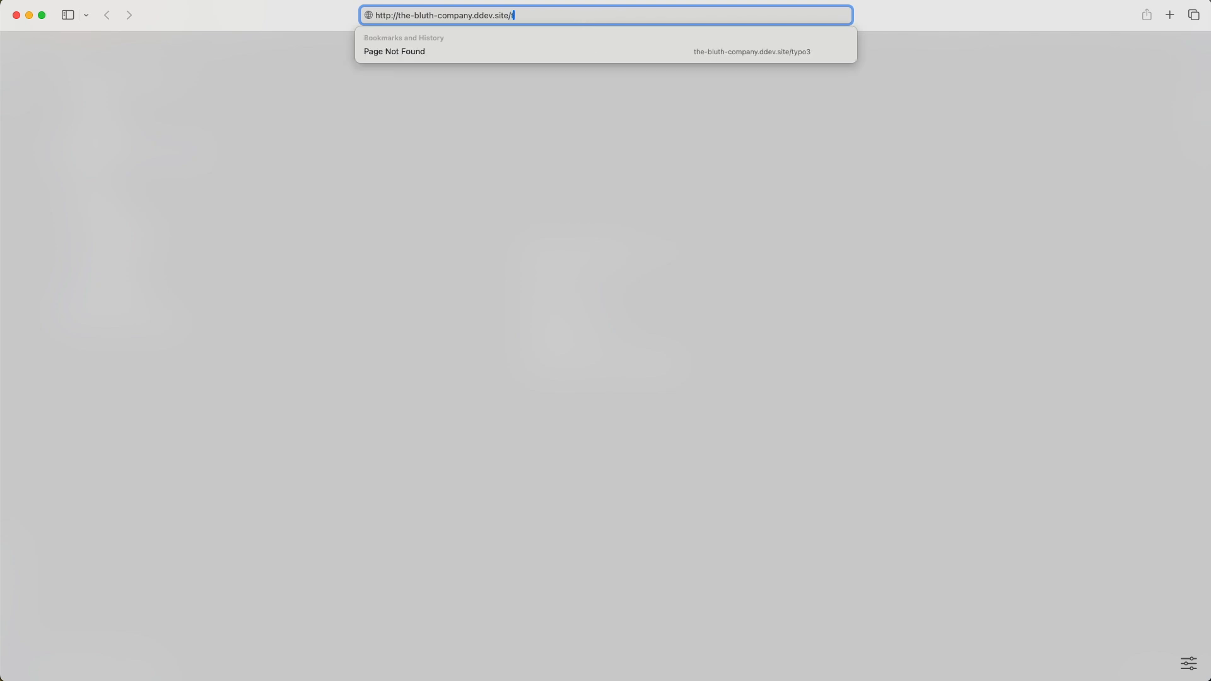
key("Return")
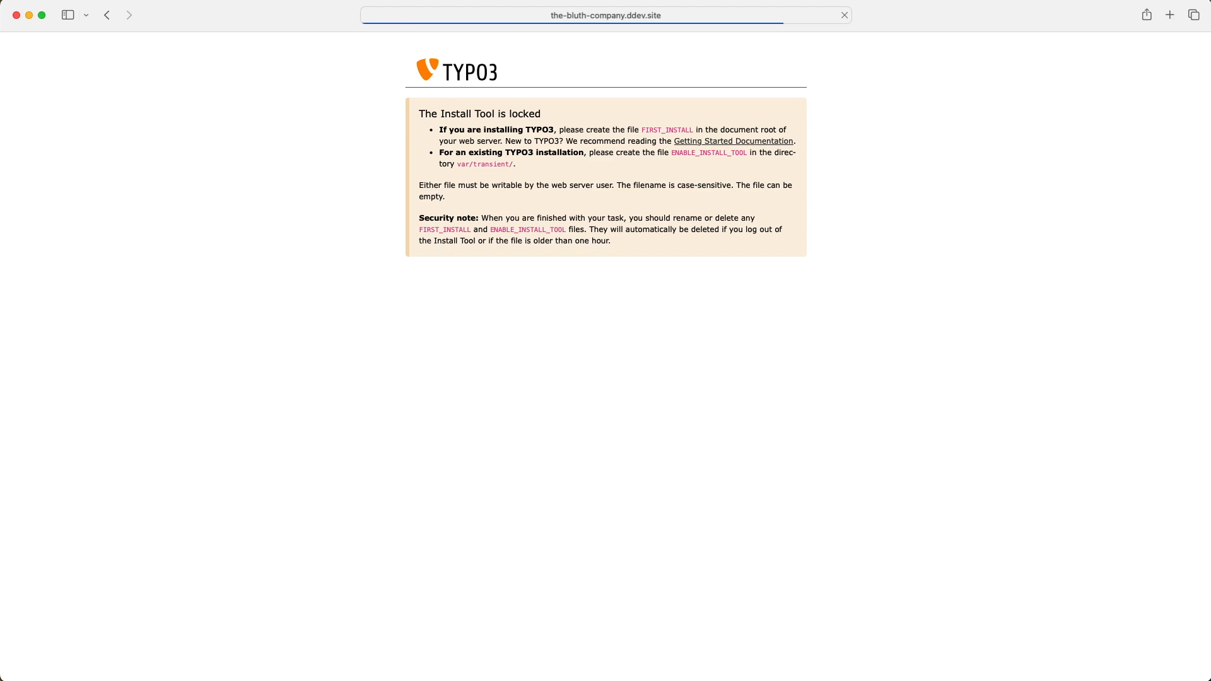